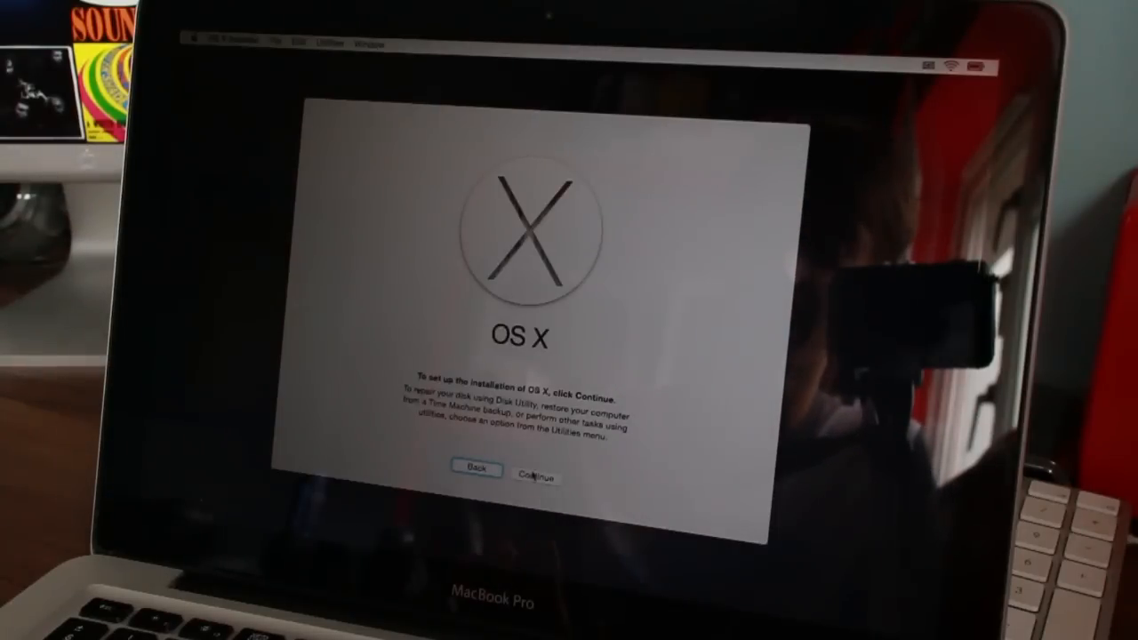
Agree to the OS X software license and bring up the installer Utilities menu
{"action": "left_click", "coordinate": [533, 469]}
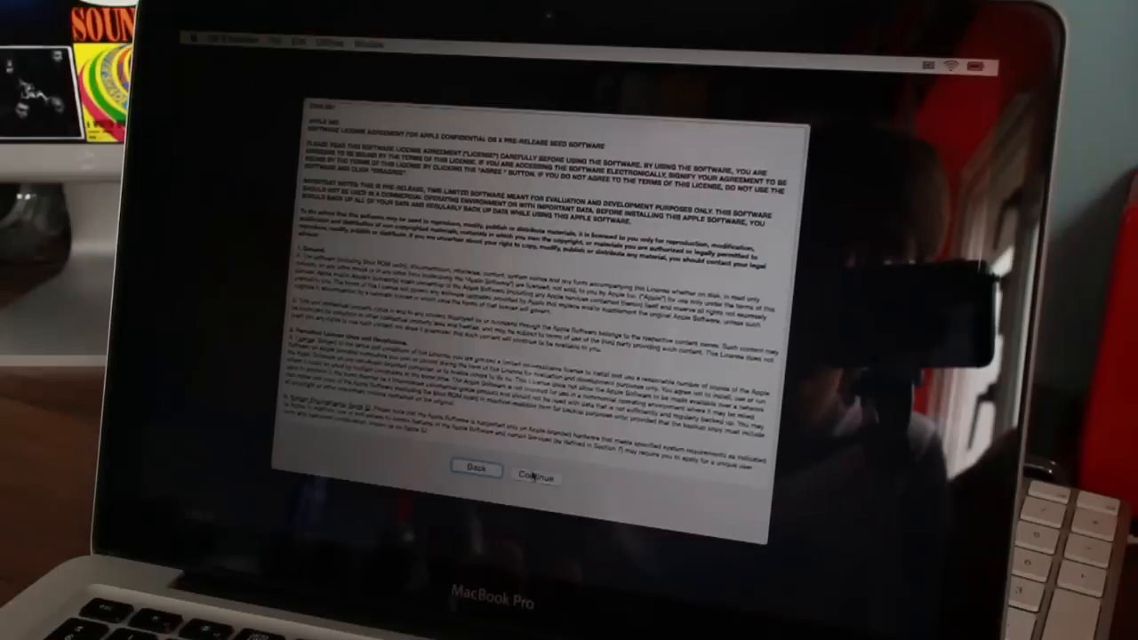
{"action": "left_click", "coordinate": [533, 476]}
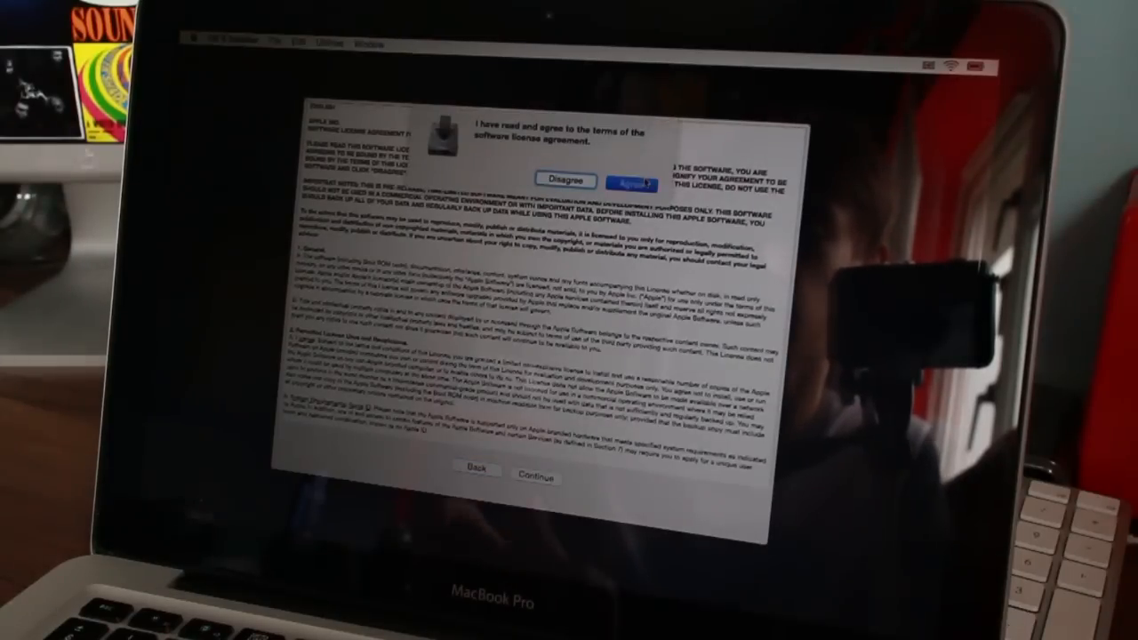
{"action": "left_click", "coordinate": [633, 182]}
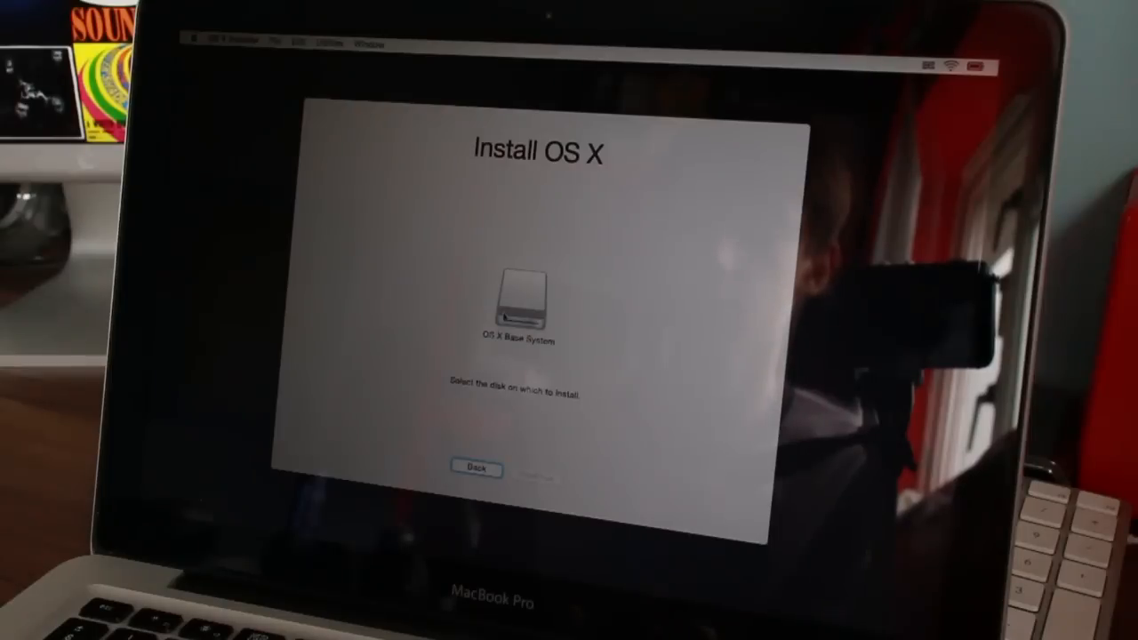
{"action": "left_click", "coordinate": [338, 44]}
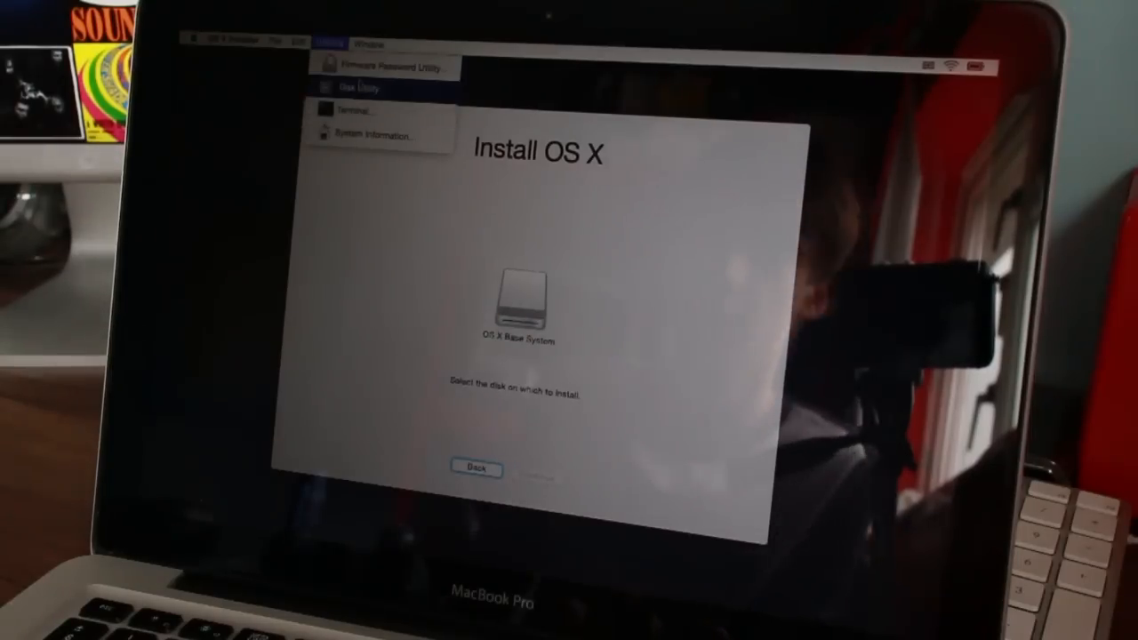
Erase the SanDisk SSD in Disk Utility as Mac OS Extended (Journaled), typing the name 'Macintosh HD'
{"action": "left_click", "coordinate": [348, 89]}
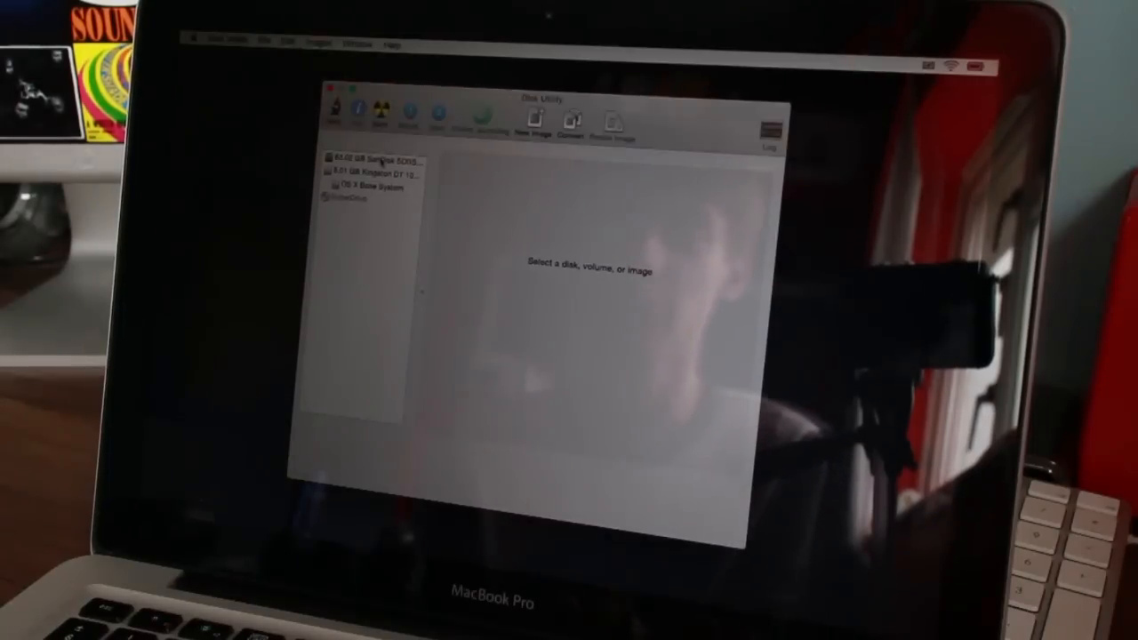
{"action": "left_click", "coordinate": [371, 160]}
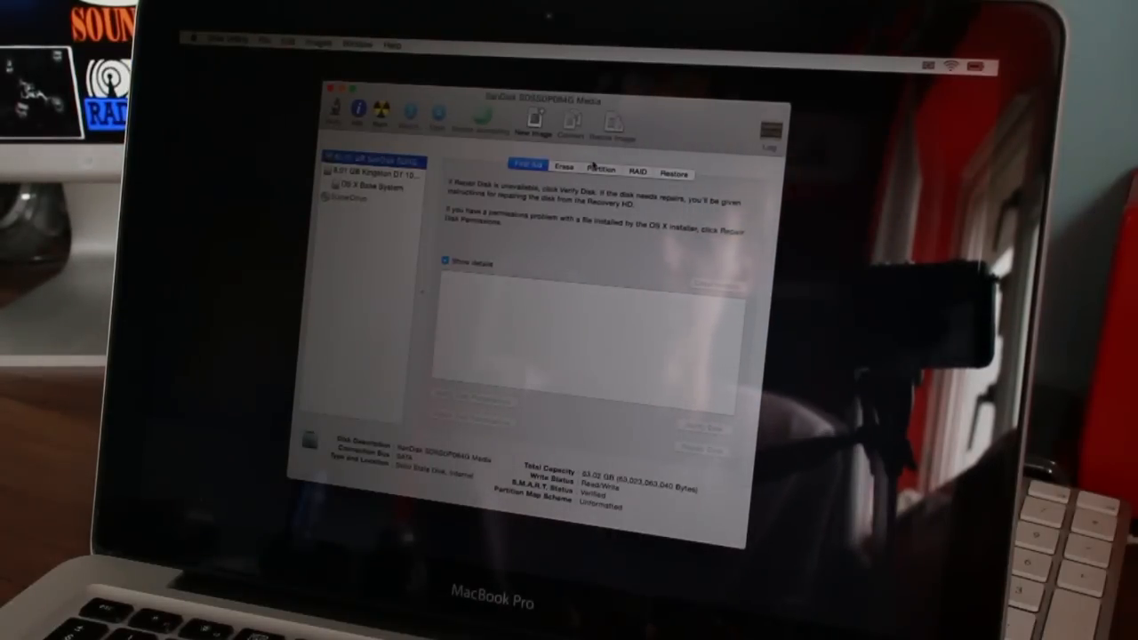
{"action": "left_click", "coordinate": [563, 167]}
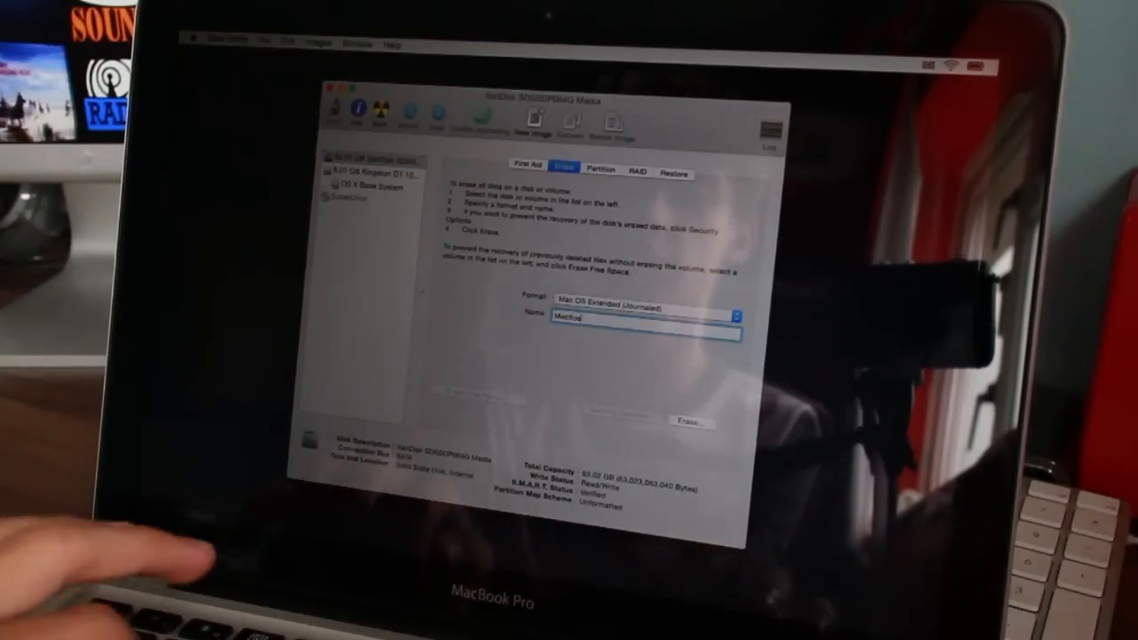
{"action": "type", "text": "Macintosh HD"}
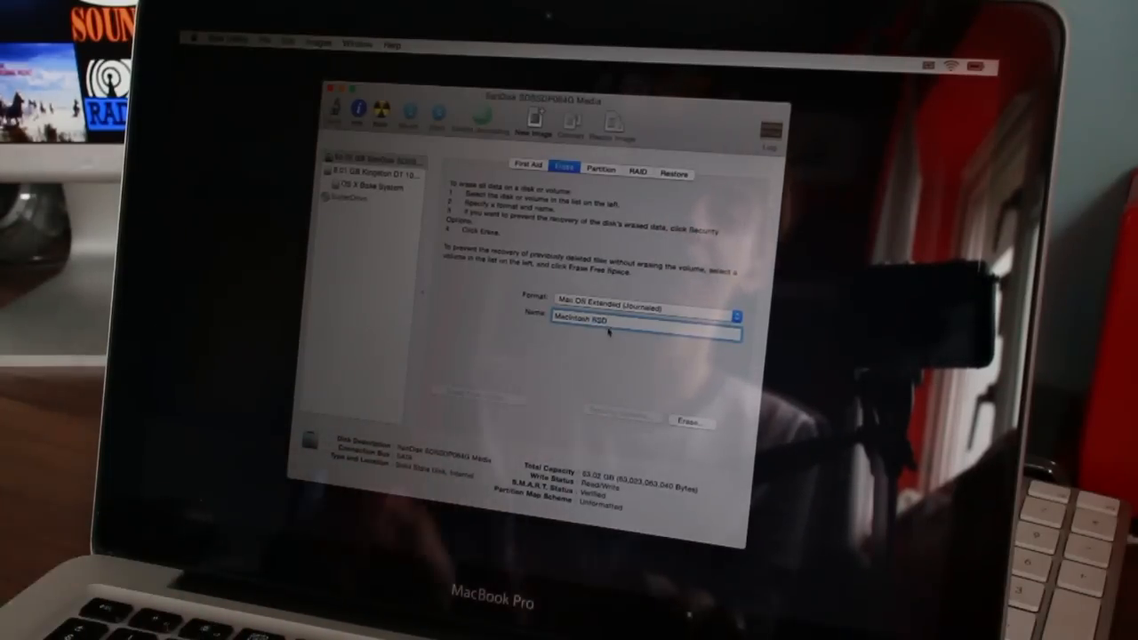
{"action": "left_click", "coordinate": [682, 419]}
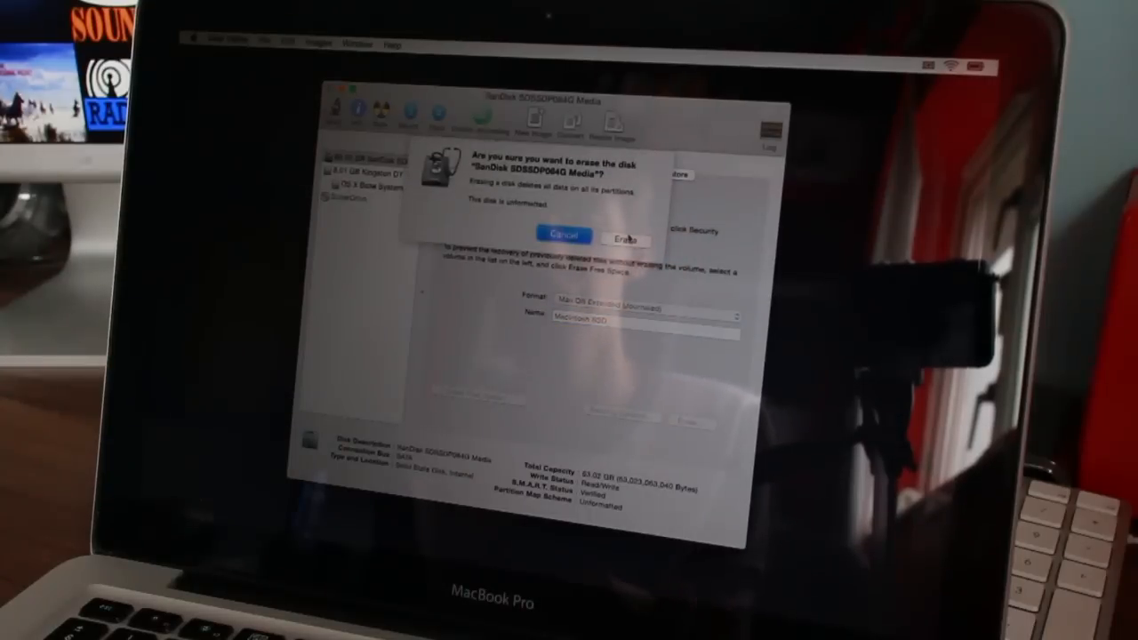
{"action": "left_click", "coordinate": [626, 240]}
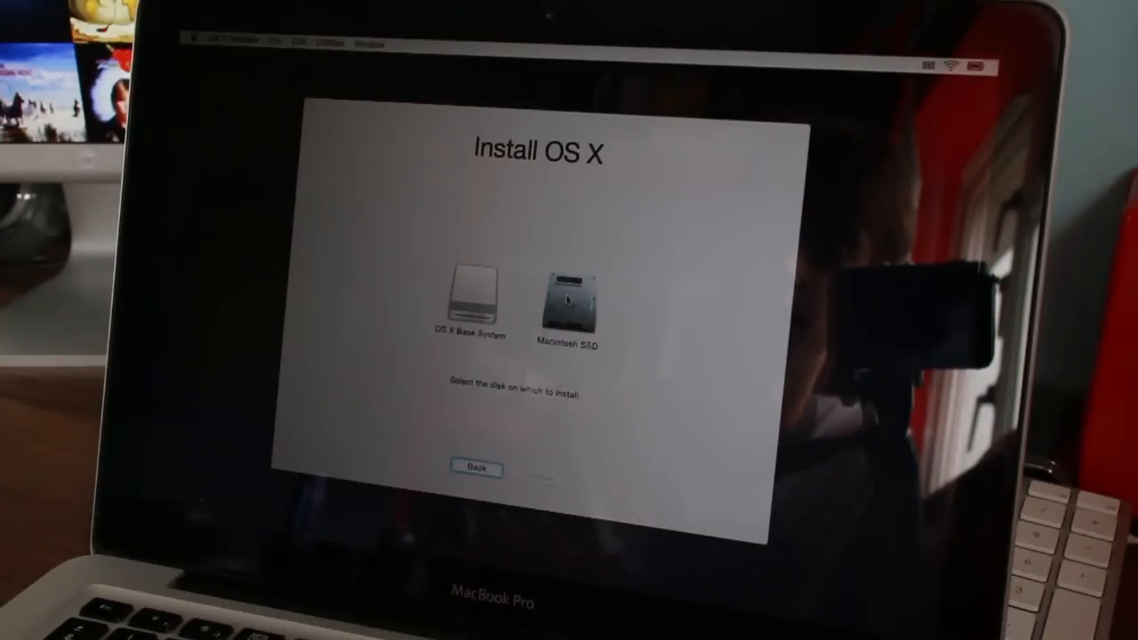
Install OS X onto Macintosh SSD and wait through installation and restart
{"action": "left_click", "coordinate": [569, 302]}
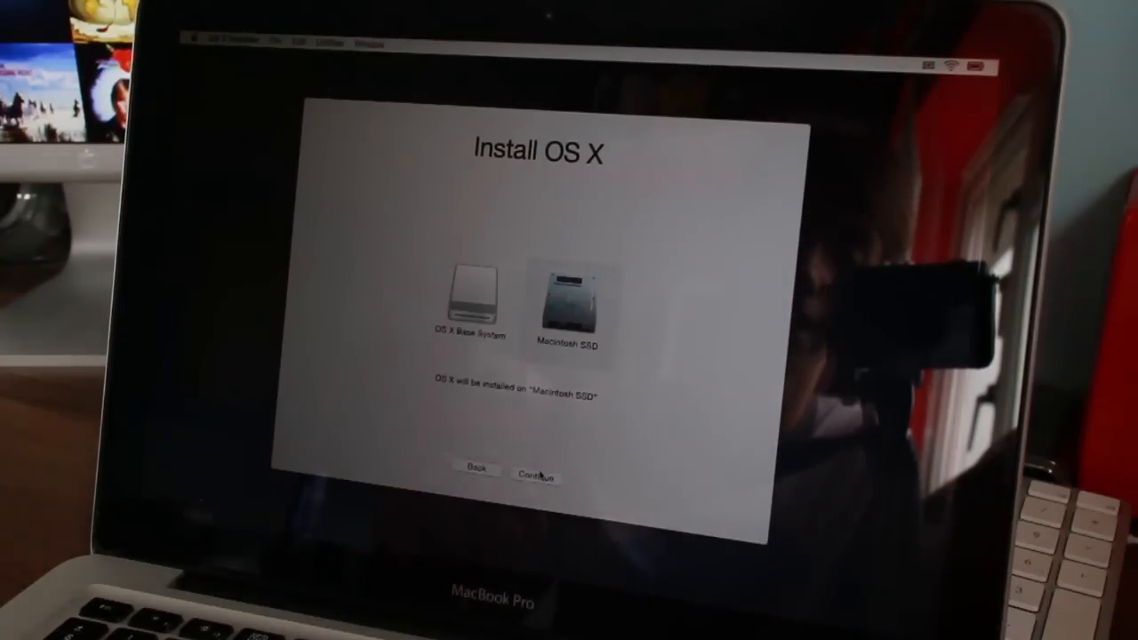
{"action": "left_click", "coordinate": [533, 473]}
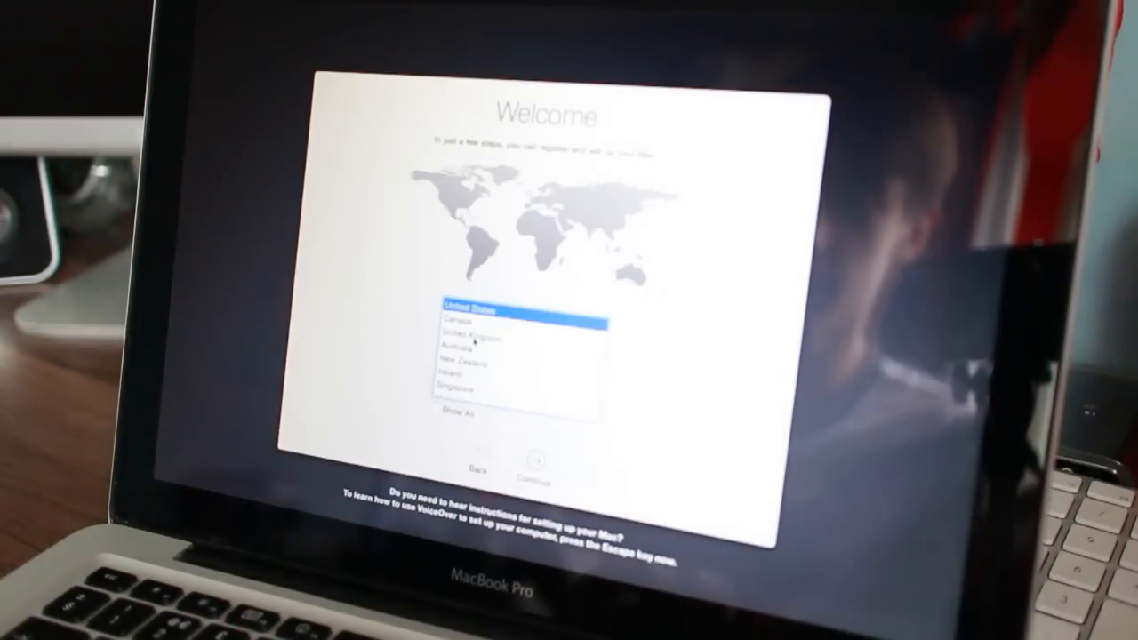
Accept the country and keyboard layout, then join the chosen Wi-Fi network with its password
{"action": "left_click", "coordinate": [533, 462]}
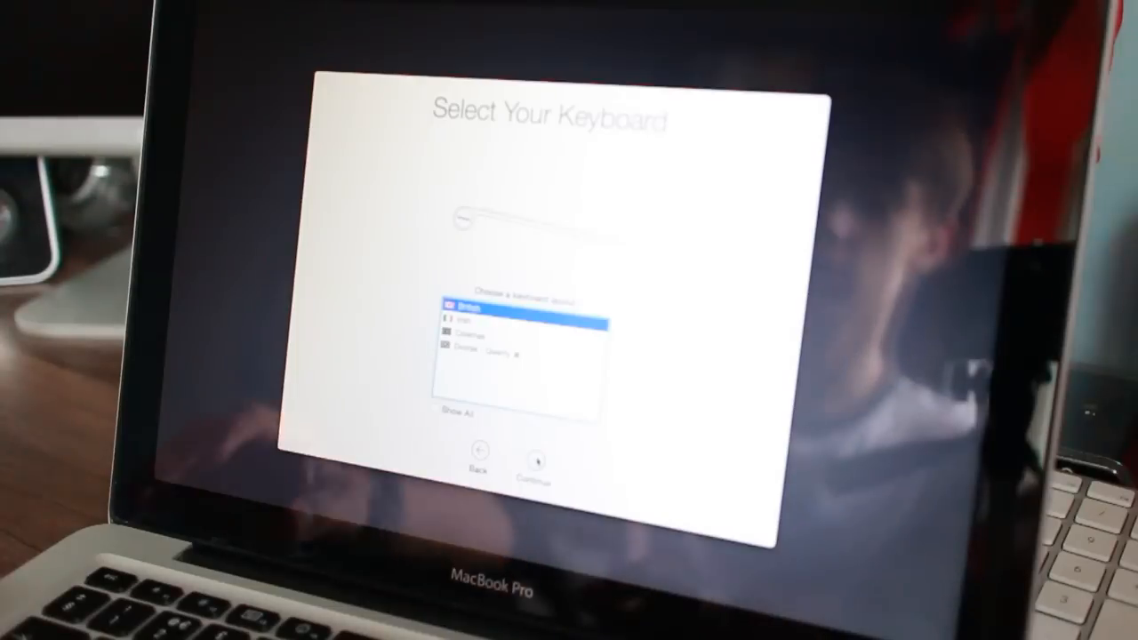
{"action": "left_click", "coordinate": [537, 462]}
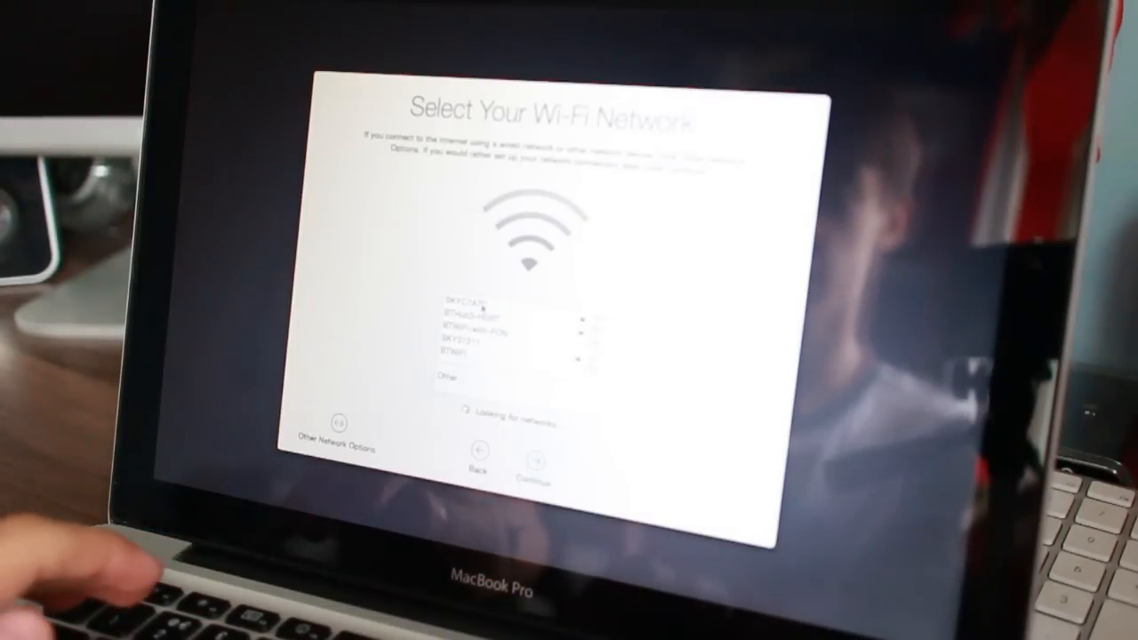
{"action": "left_click", "coordinate": [507, 320]}
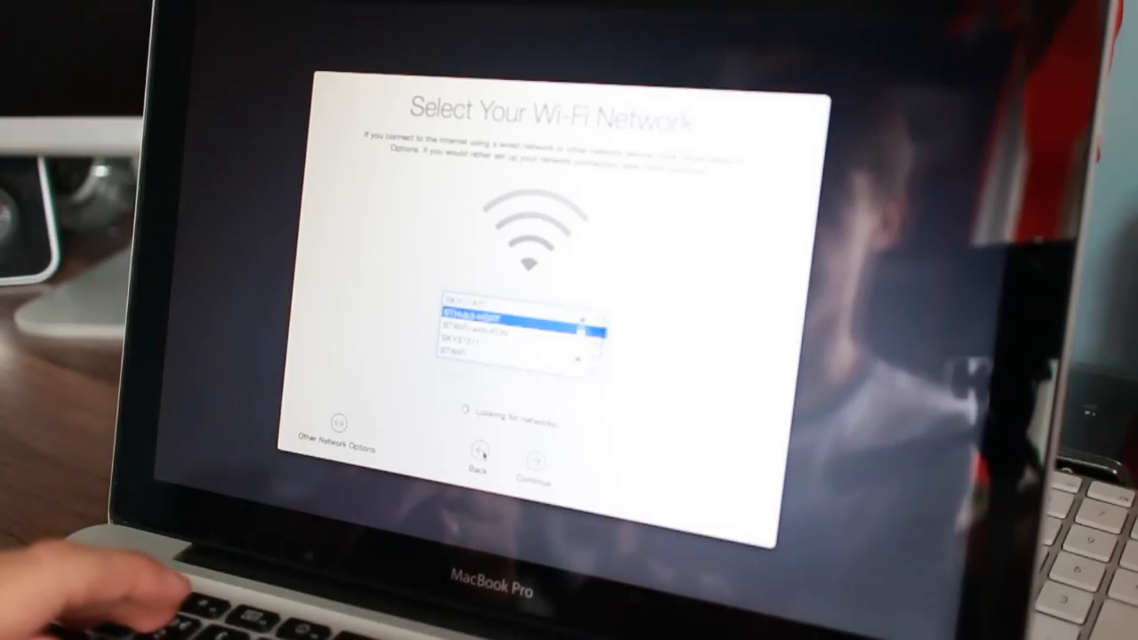
{"action": "left_click", "coordinate": [512, 317]}
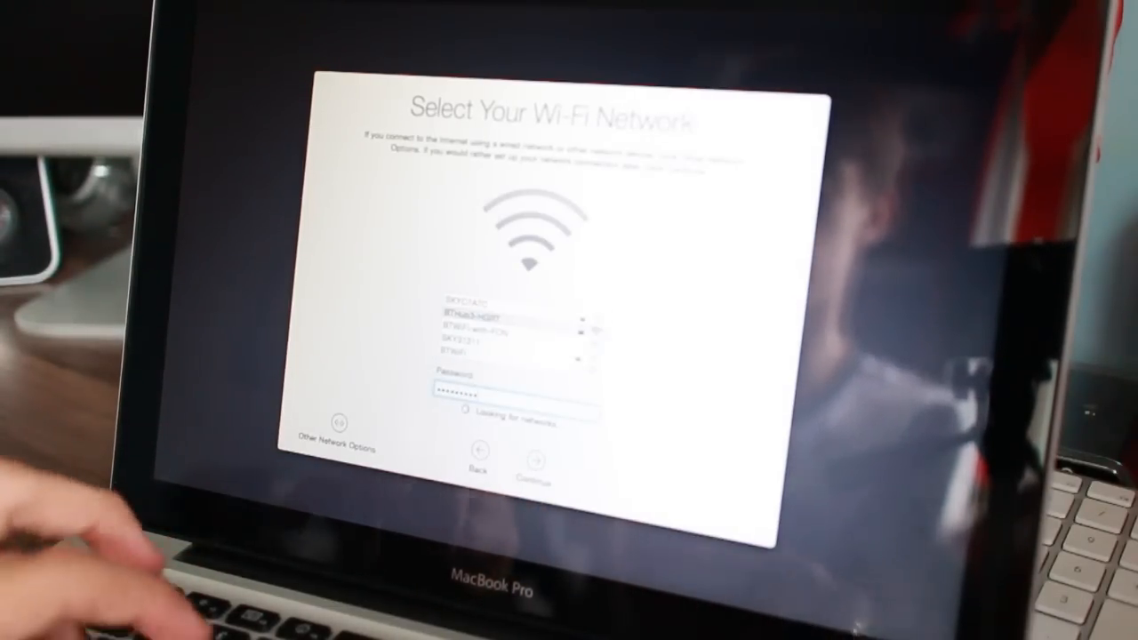
{"action": "left_click", "coordinate": [533, 462]}
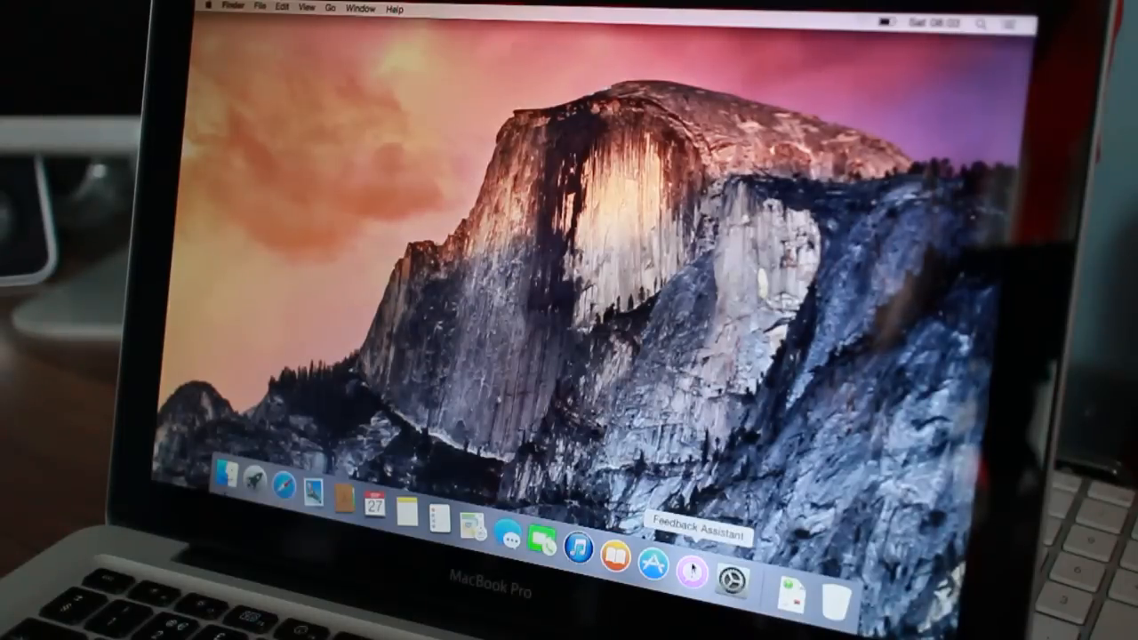
View About This Mac from the Apple menu, then launch System Preferences from the Dock
{"action": "left_click", "coordinate": [211, 8]}
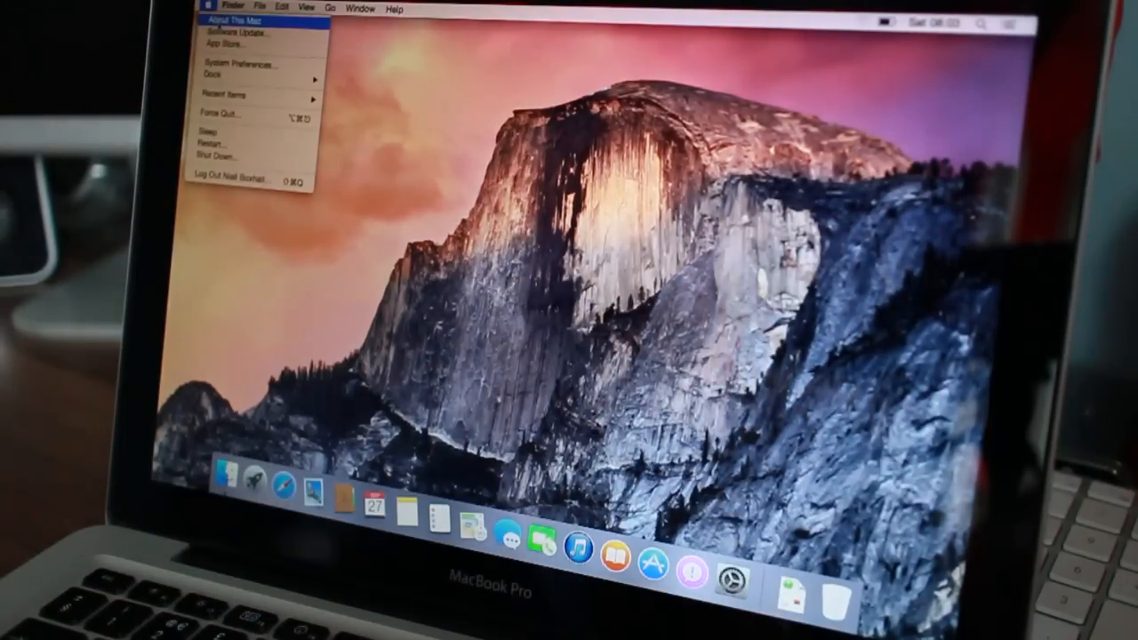
{"action": "left_click", "coordinate": [224, 18]}
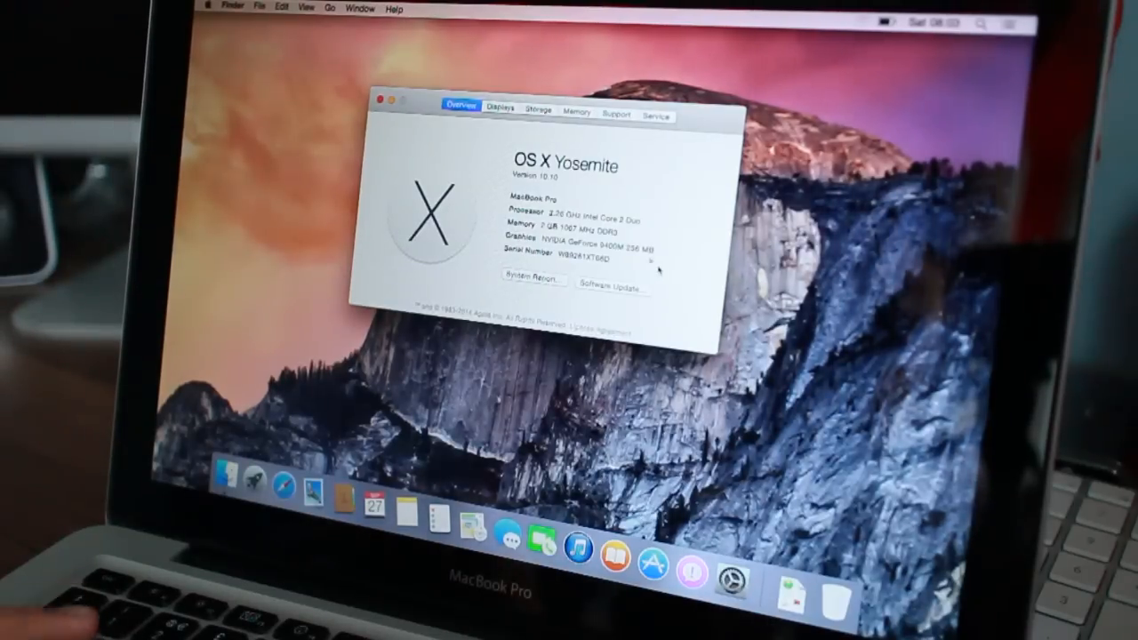
{"action": "left_click", "coordinate": [733, 576]}
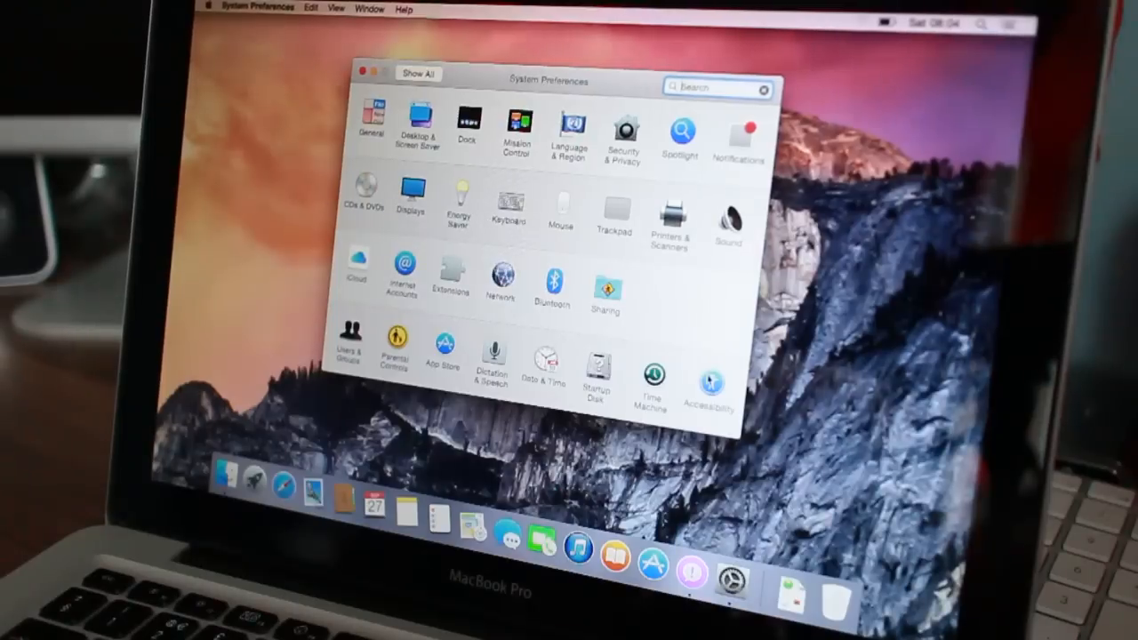
Close System Preferences to return to the About This Mac overview
{"action": "left_click", "coordinate": [709, 377]}
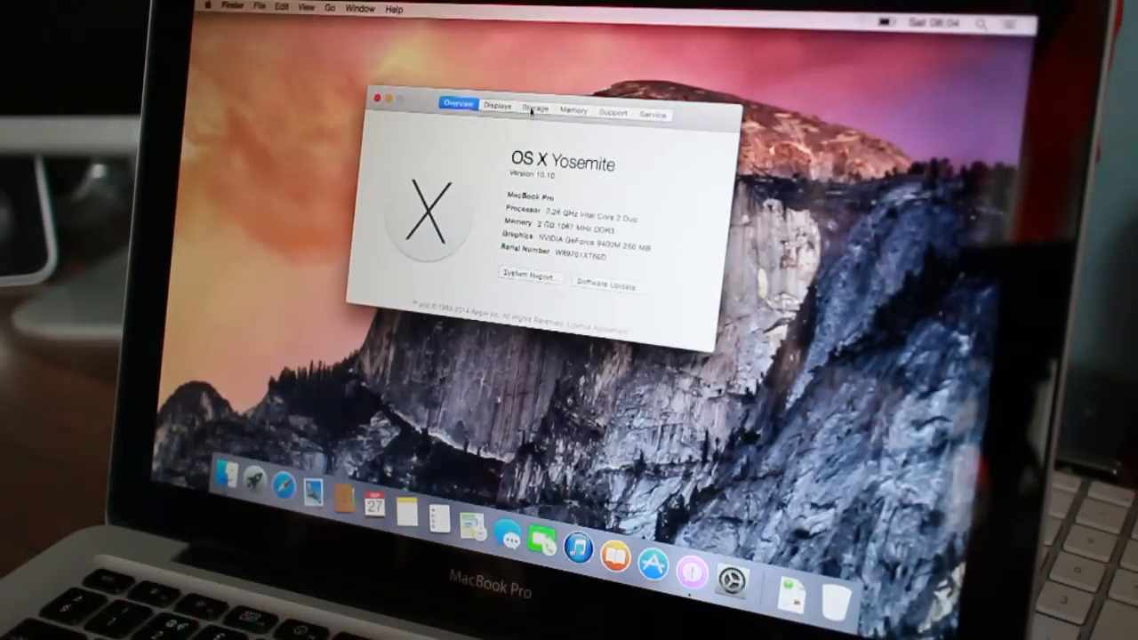
Check Macintosh SSD storage (52.34 GB free), return to Overview and launch the System Report
{"action": "left_click", "coordinate": [533, 106]}
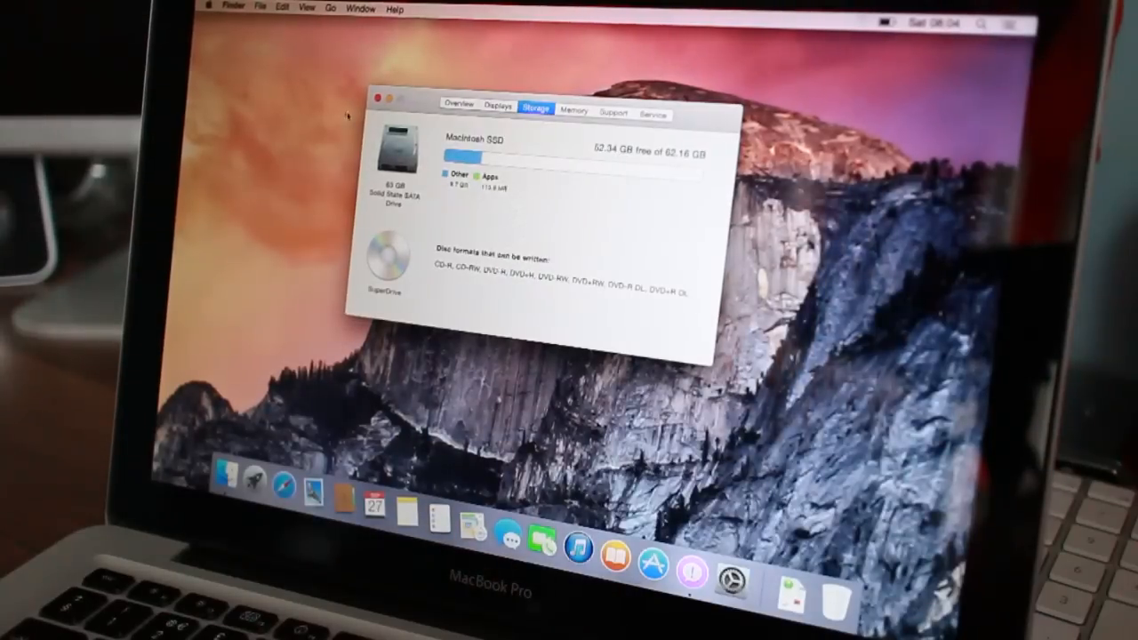
{"action": "left_click", "coordinate": [384, 100]}
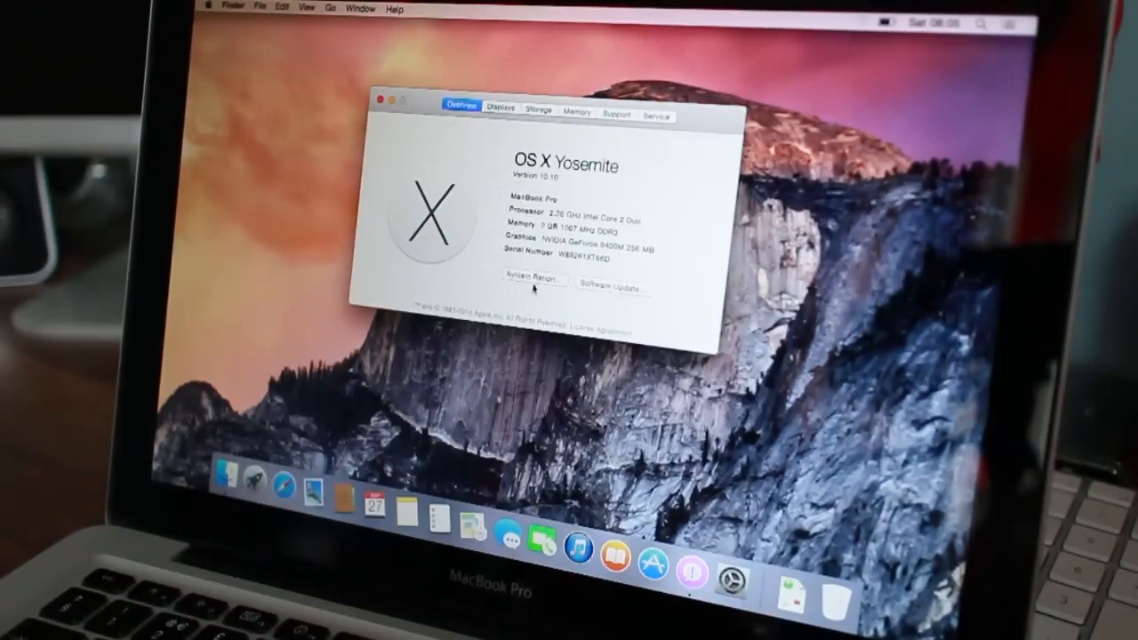
{"action": "left_click", "coordinate": [532, 281]}
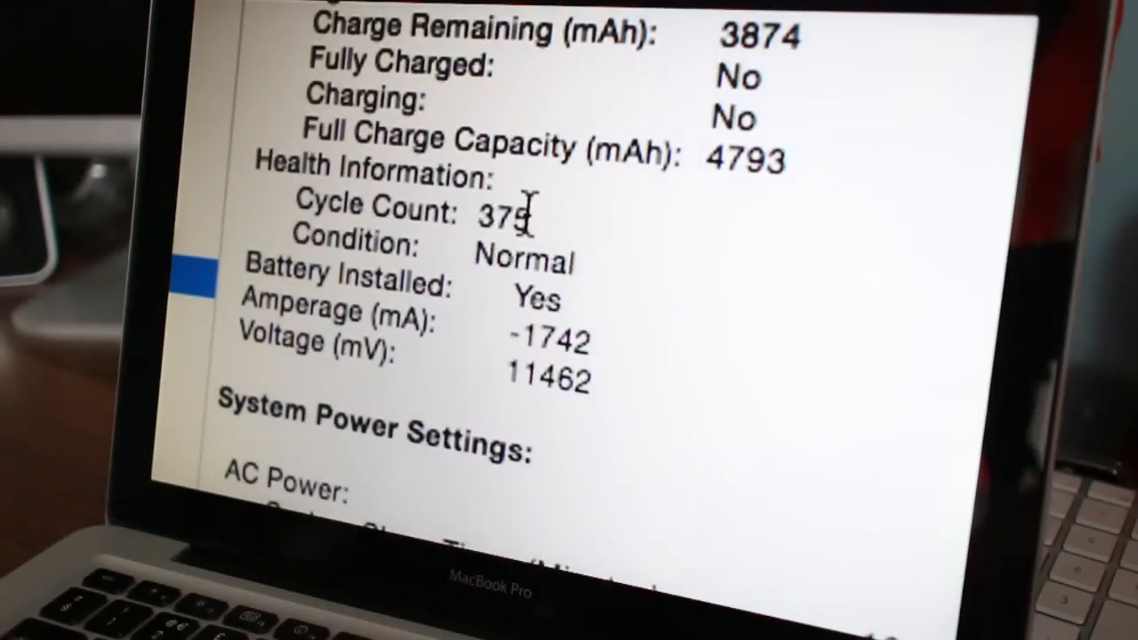
Select the battery Cycle Count value of 375 in the Power section
{"action": "double_click", "coordinate": [505, 217]}
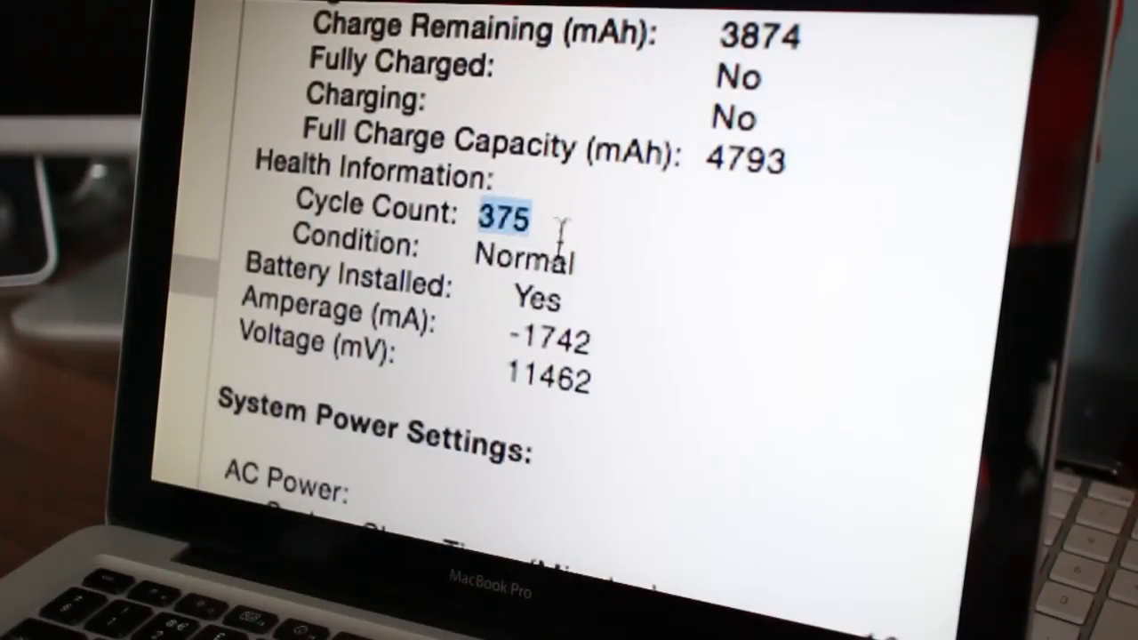